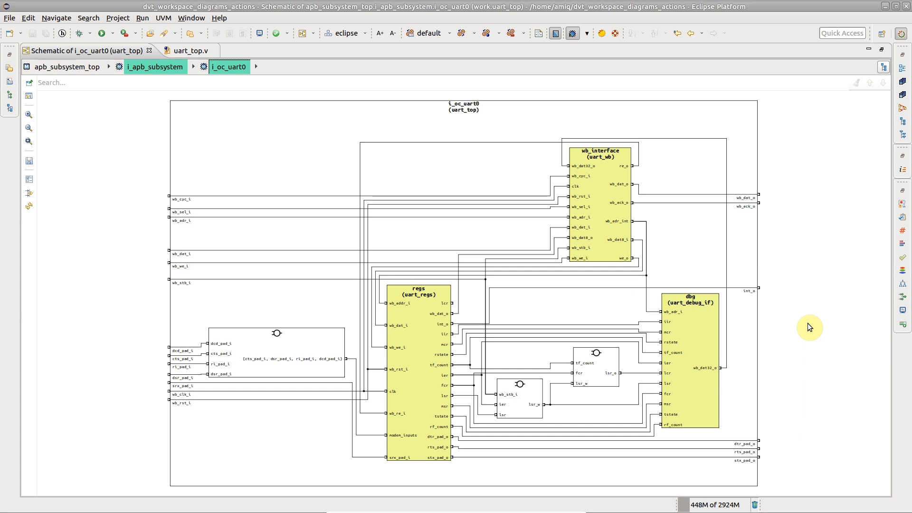
mouse_move(797, 333)
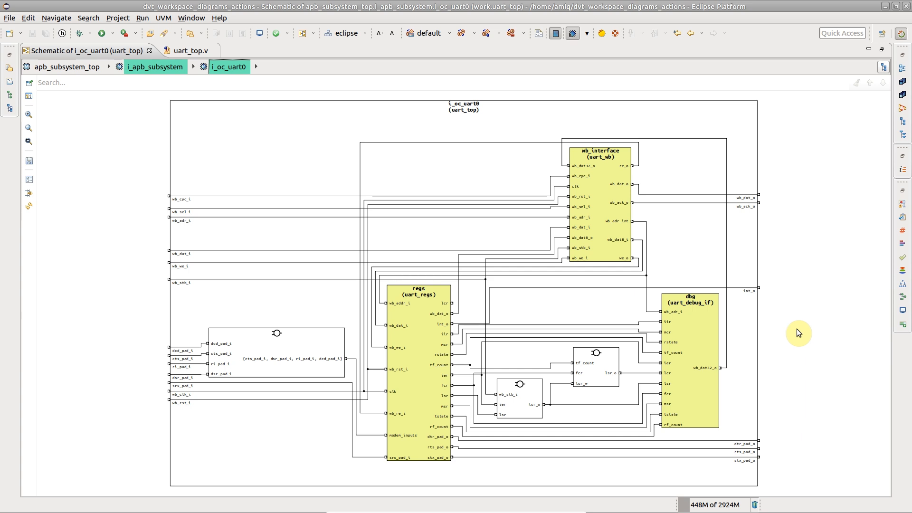
- Step into the wb_interface instance to view its internal schematic
right_click(701, 367)
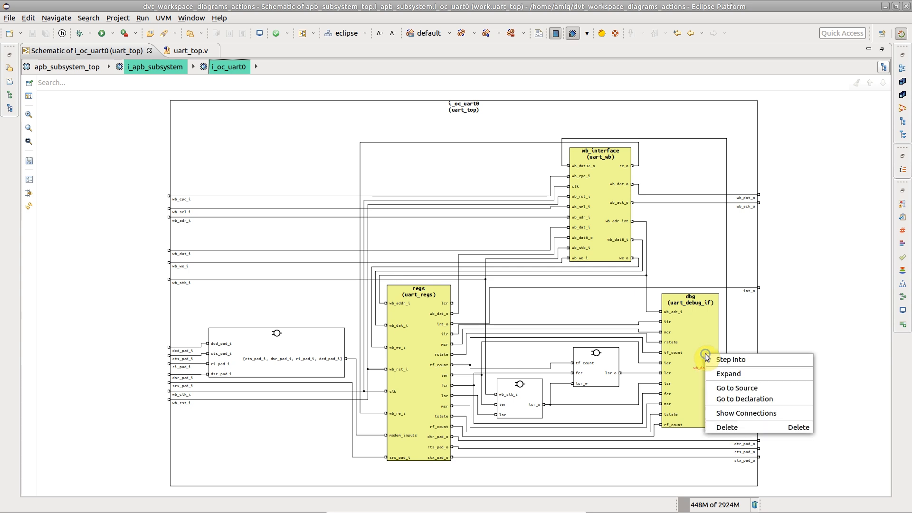
mouse_move(728, 359)
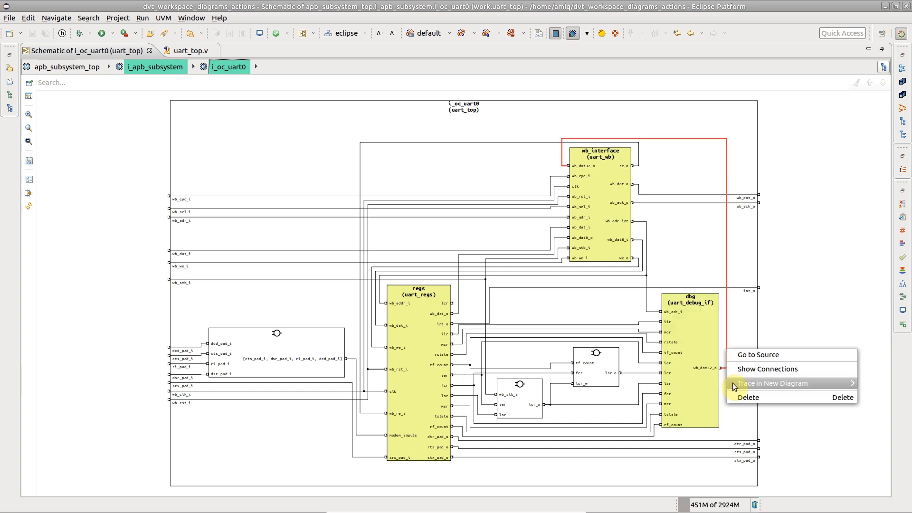
mouse_move(606, 256)
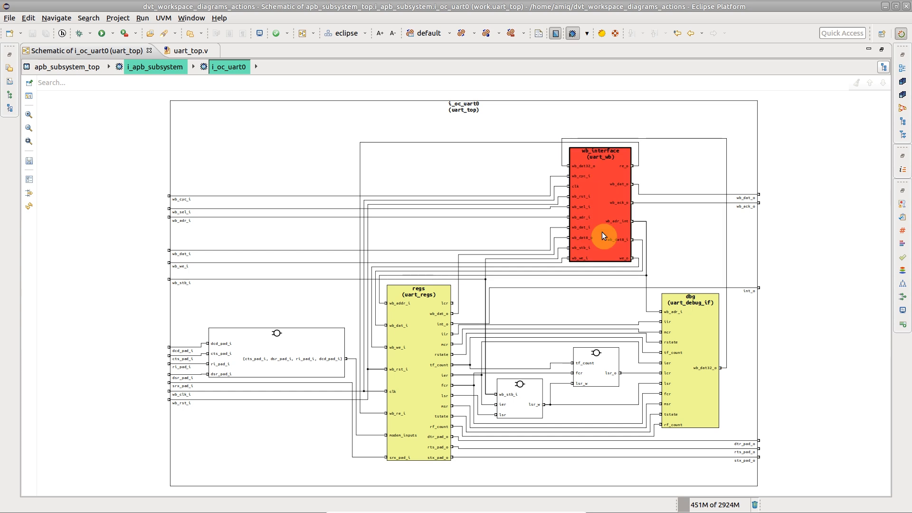
right_click(604, 236)
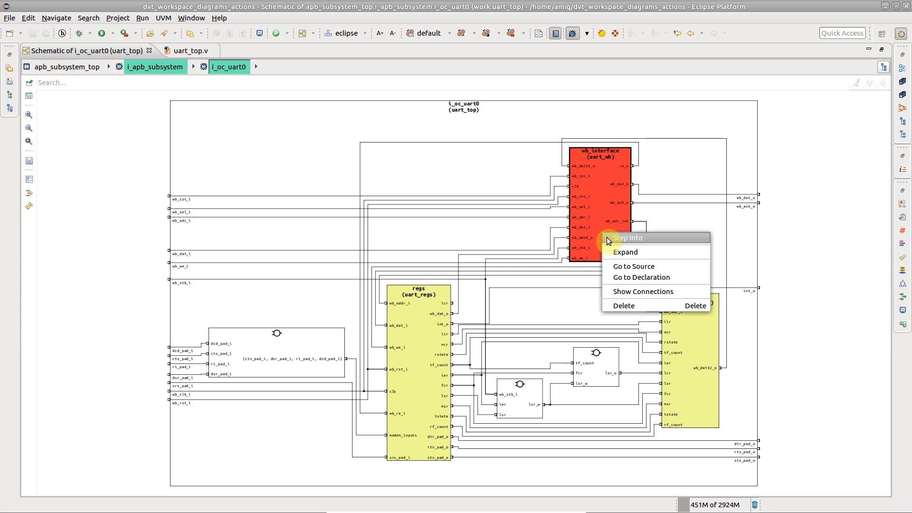
click(627, 237)
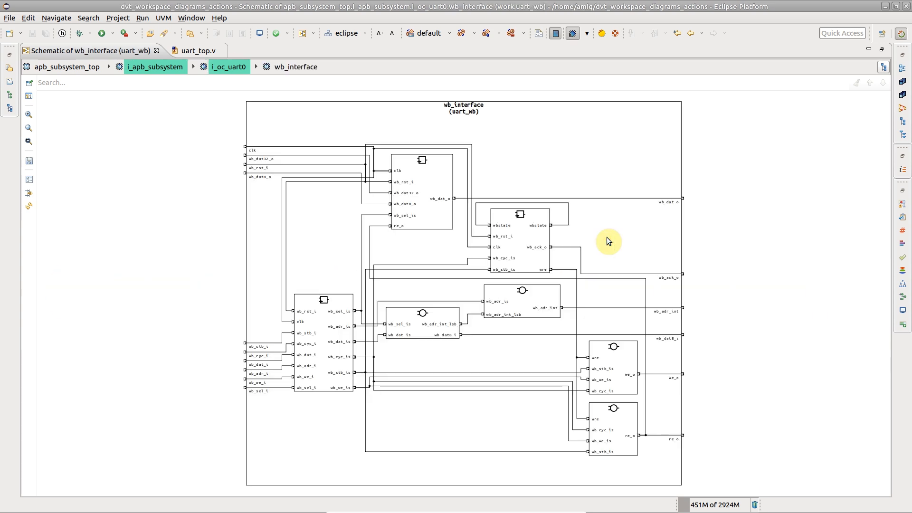
mouse_move(479, 135)
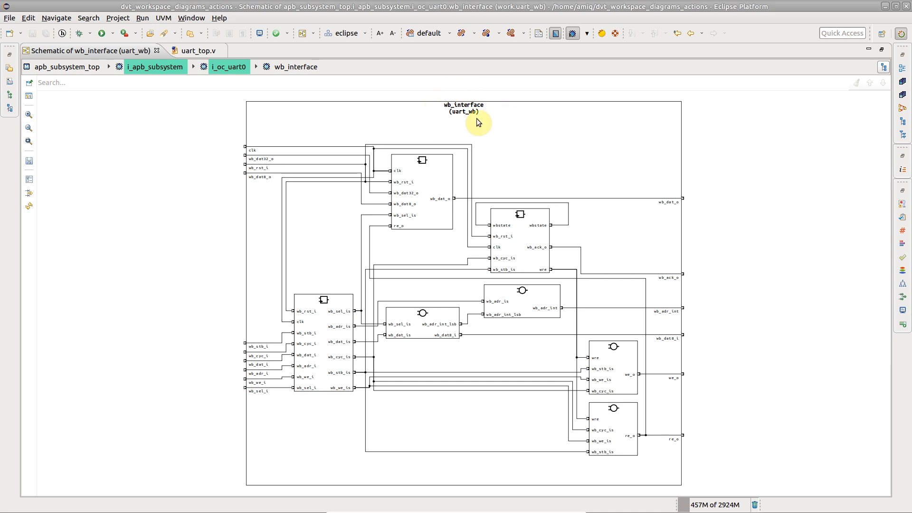
- Return to uart_top and expand wb_interface in place so its internal blocks show
right_click(481, 129)
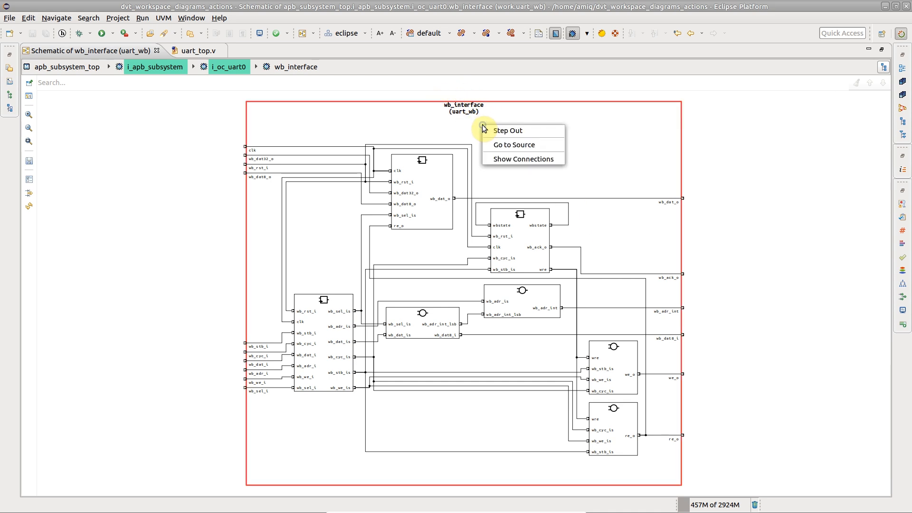
click(507, 131)
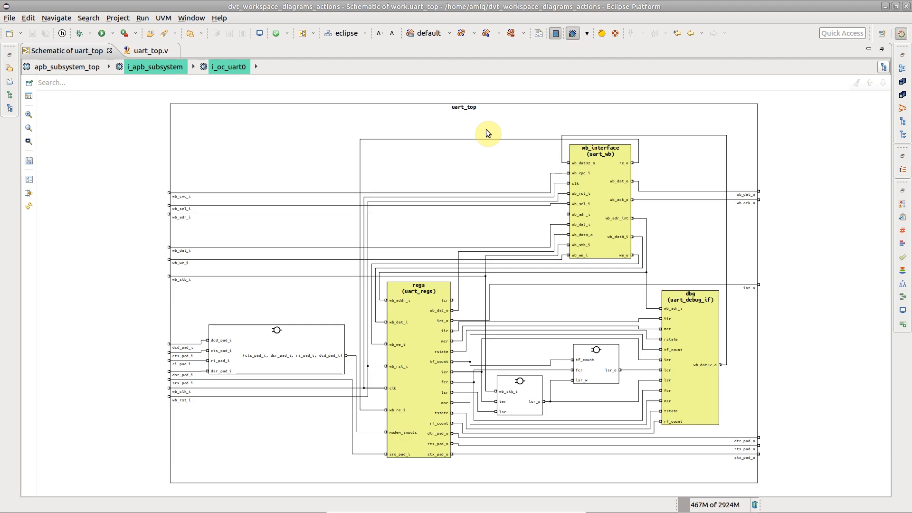
mouse_move(619, 163)
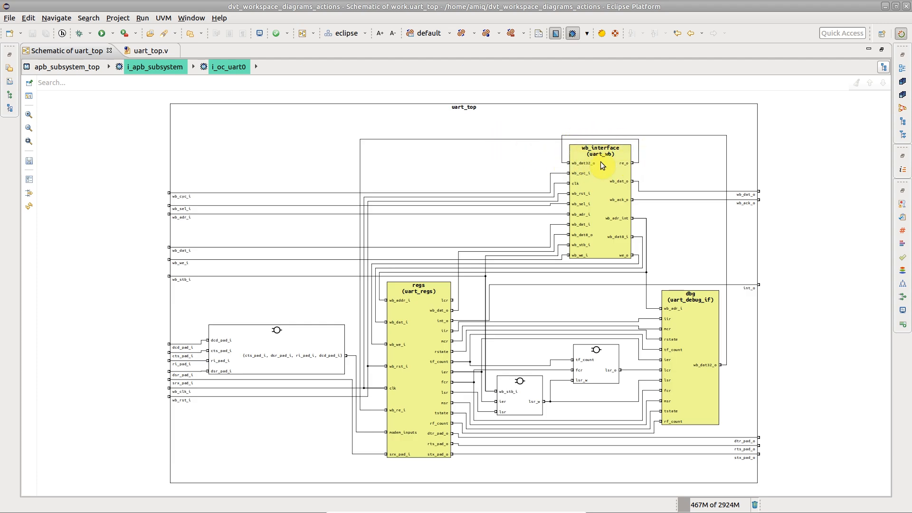
right_click(600, 166)
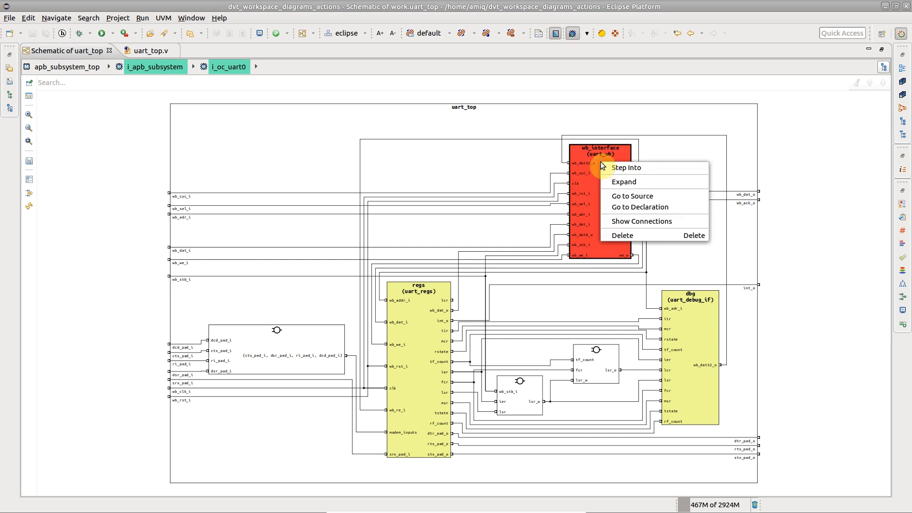
click(623, 182)
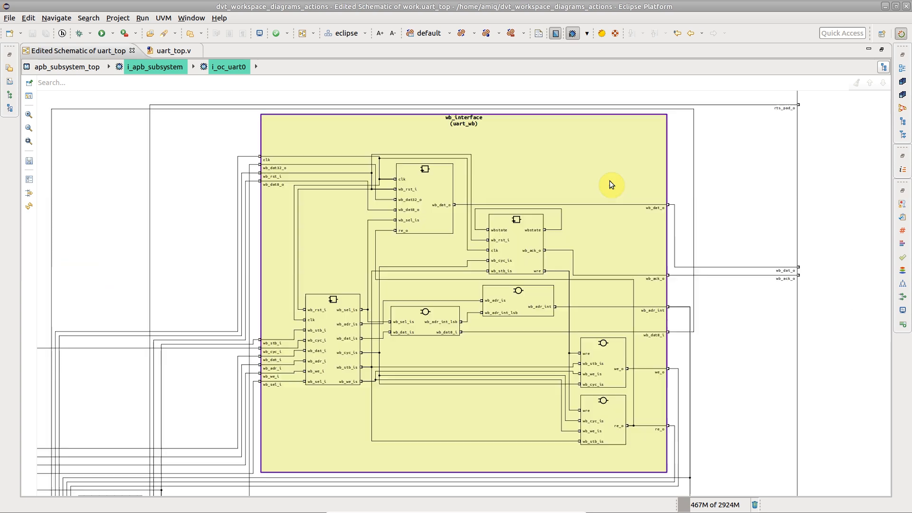
mouse_move(468, 287)
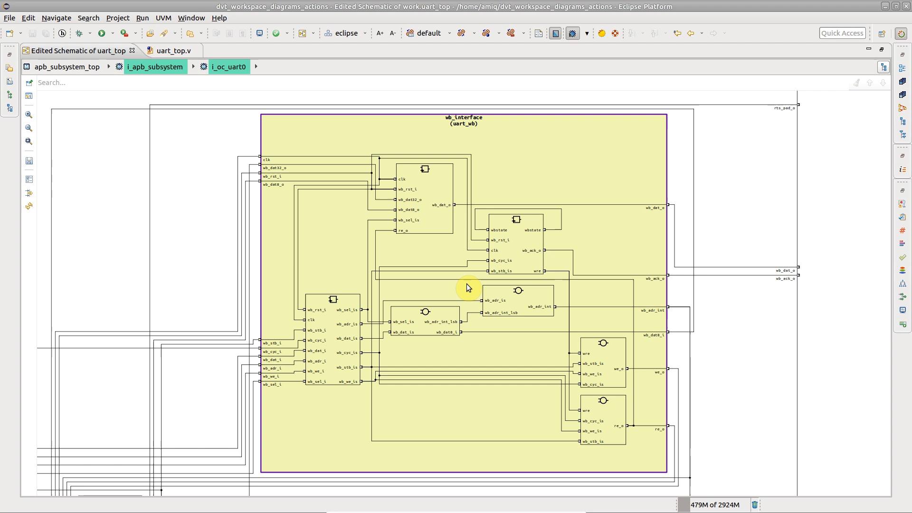
mouse_move(462, 182)
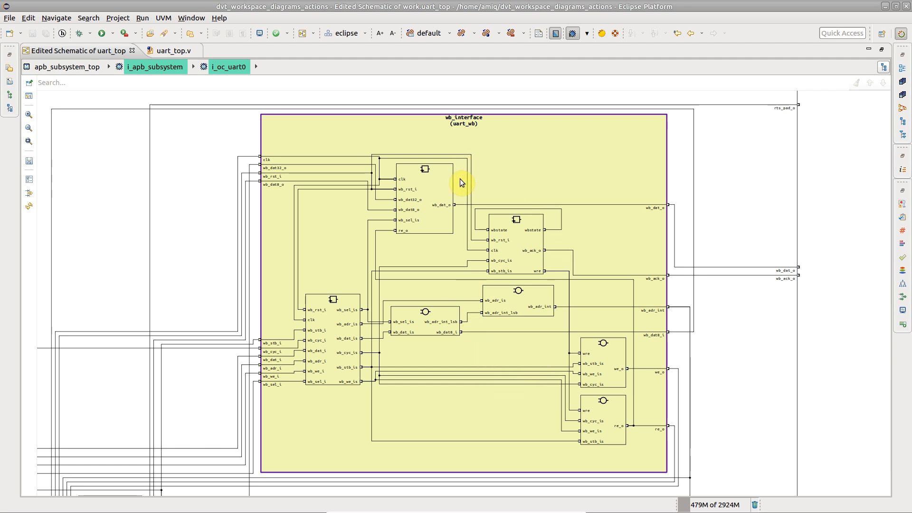
mouse_move(470, 172)
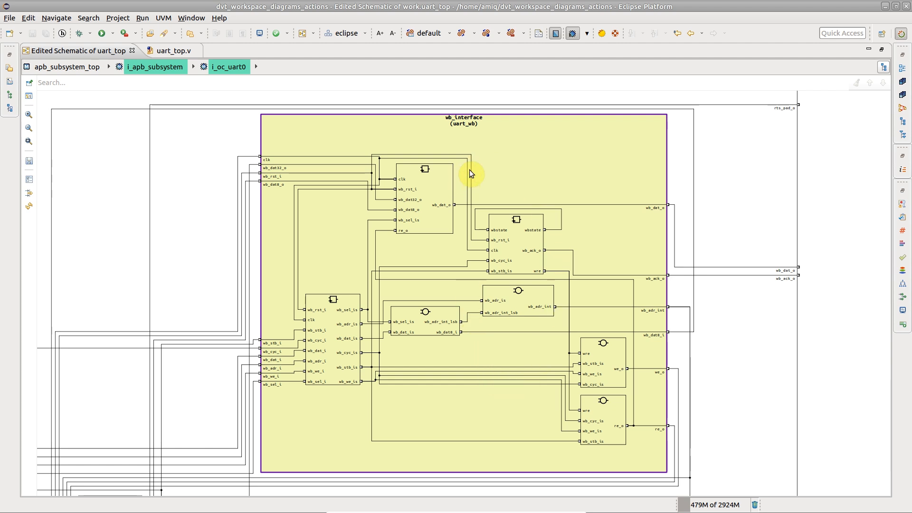
mouse_move(592, 115)
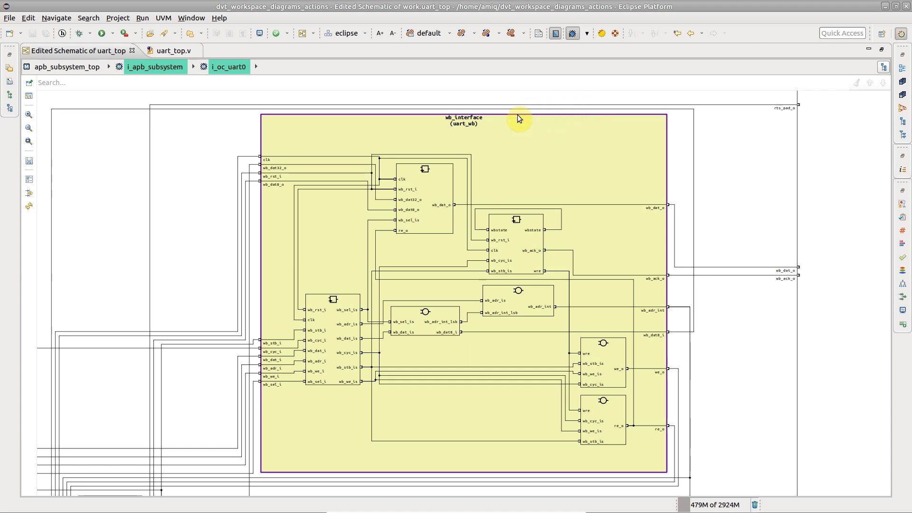
- Show Connections on wb_interface, keeping only it with the connected regs and dbg instances
right_click(519, 118)
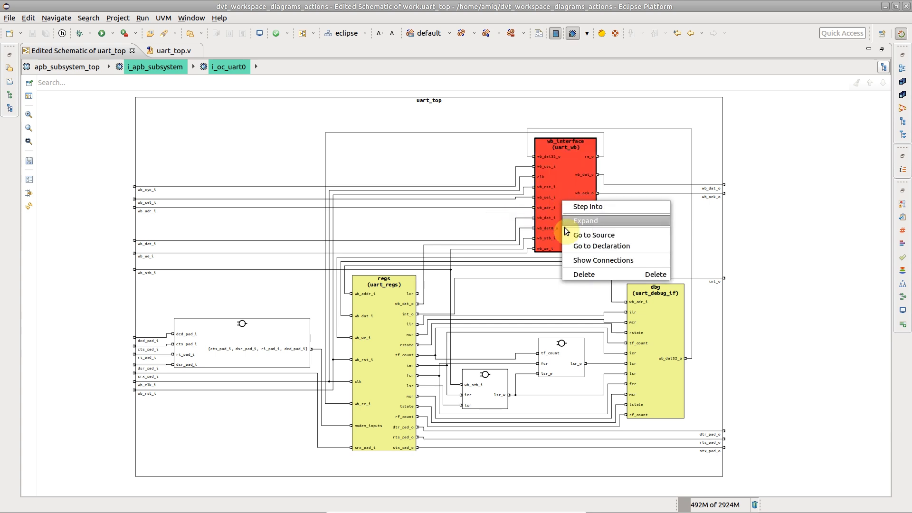
click(585, 221)
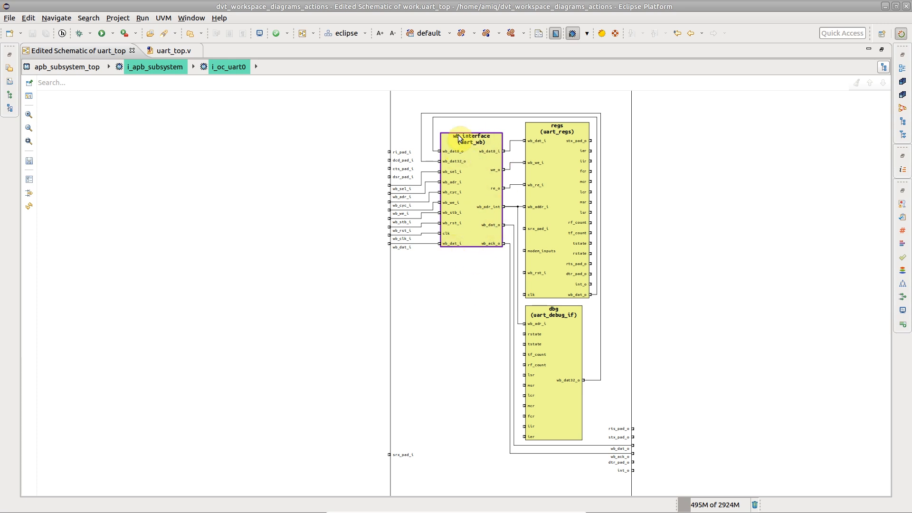
mouse_move(555, 235)
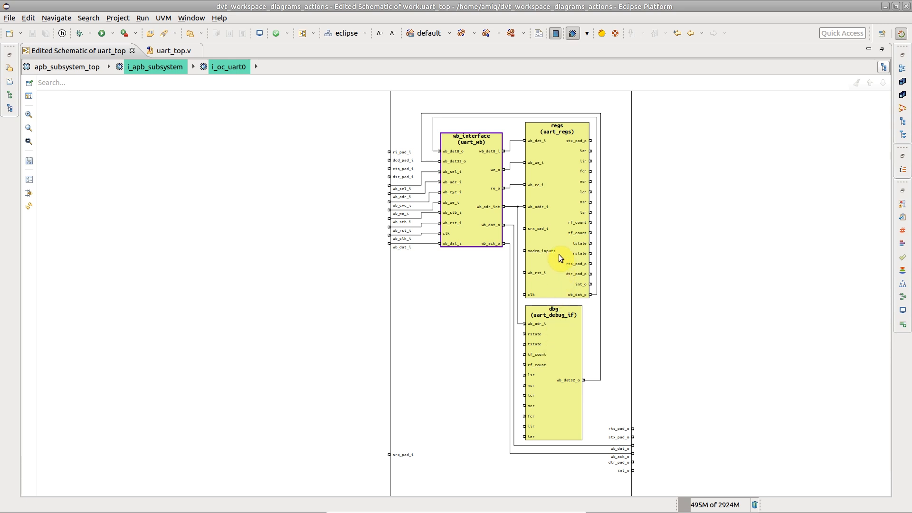
mouse_move(559, 266)
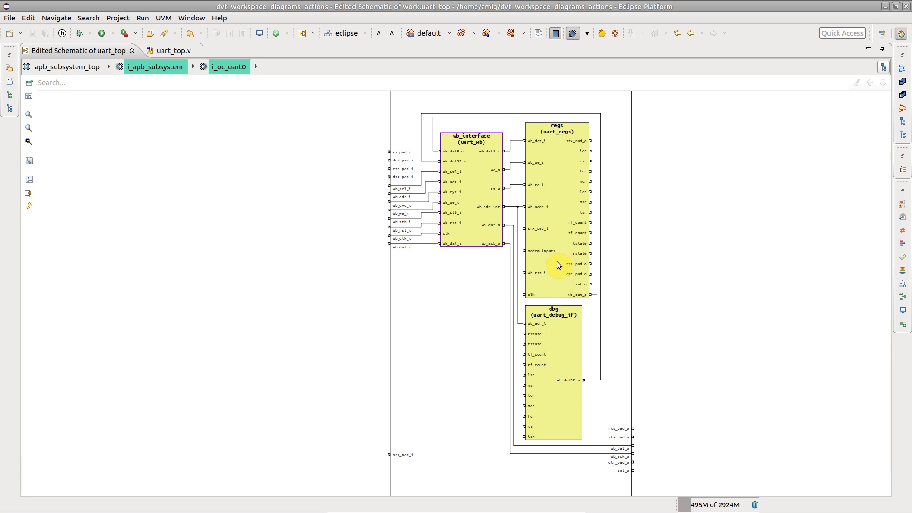
mouse_move(561, 335)
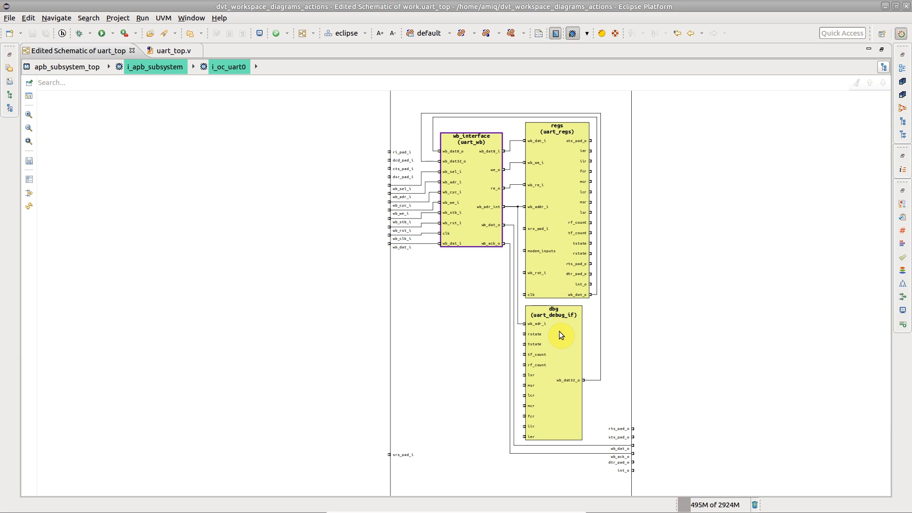
- Delete the dbg and regs instances, leaving only wb_interface in uart_top
right_click(560, 335)
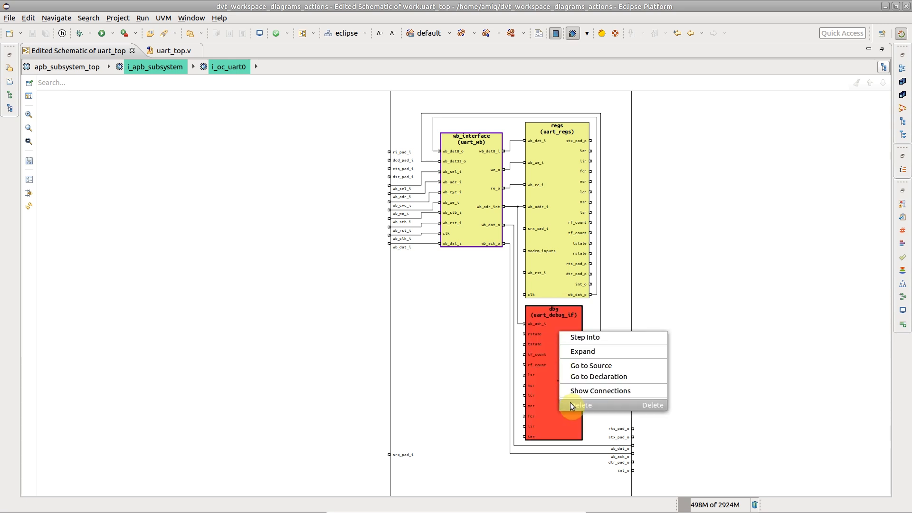
click(582, 404)
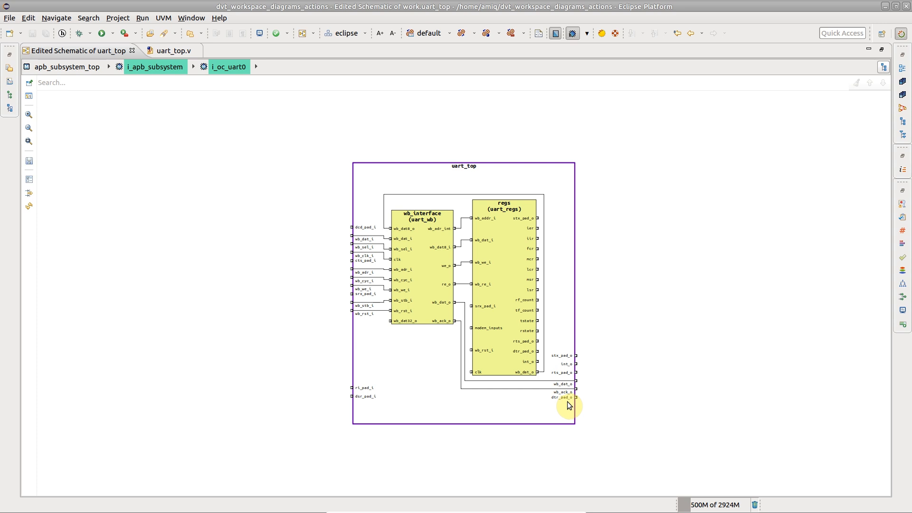
right_click(528, 373)
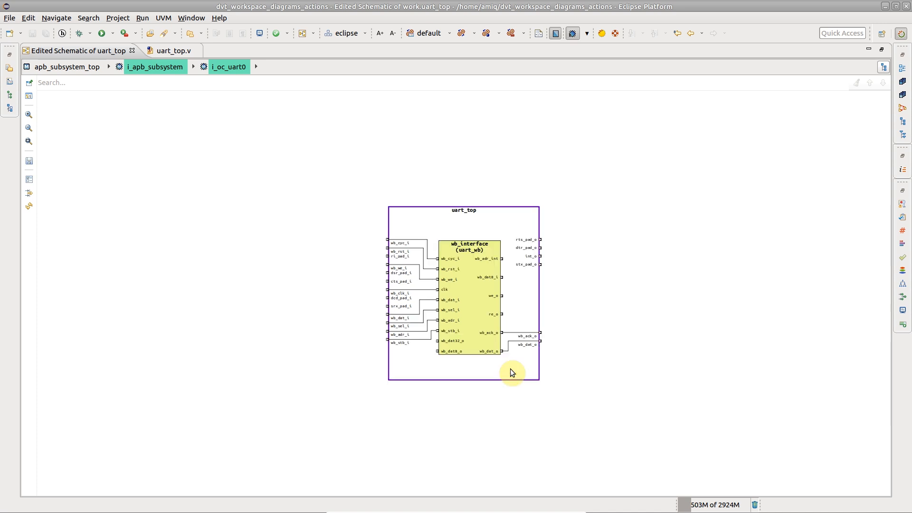
mouse_move(510, 369)
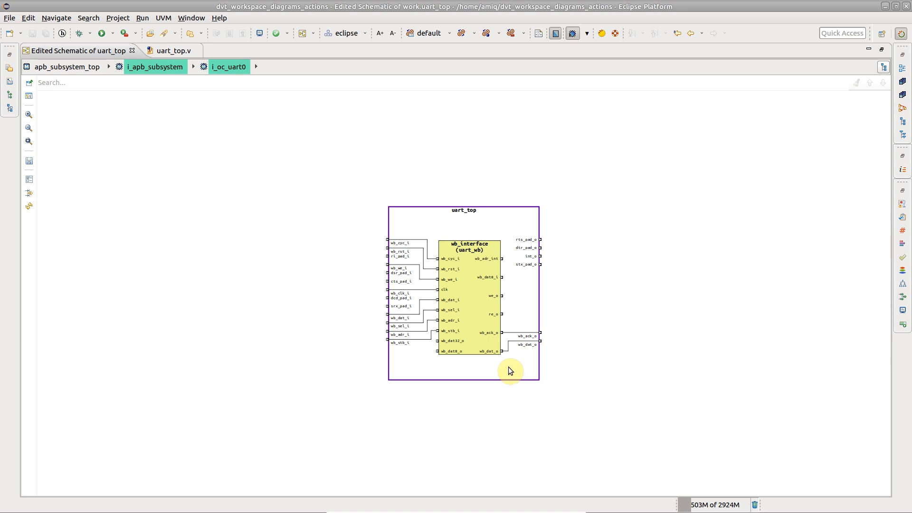
mouse_move(491, 280)
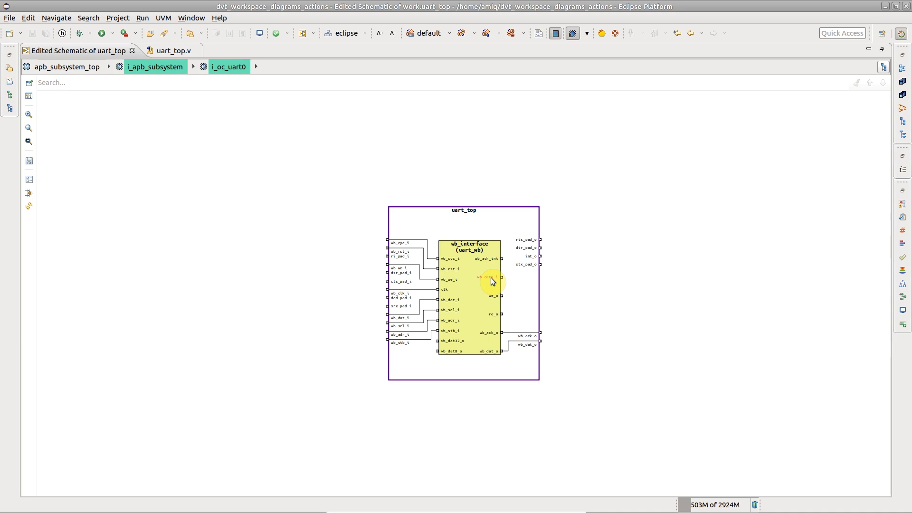
- Show Sources on one wb_interface output and Show Destinations on another, bringing back regs
right_click(491, 280)
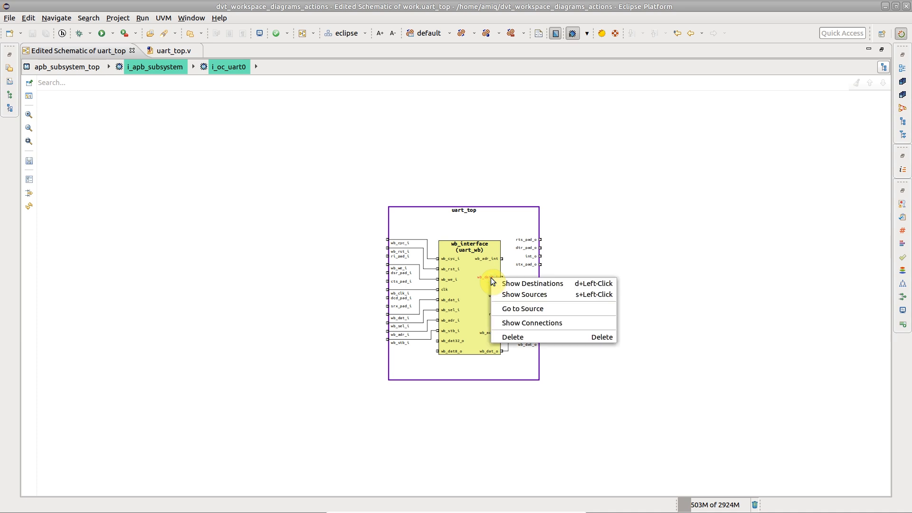
click(531, 323)
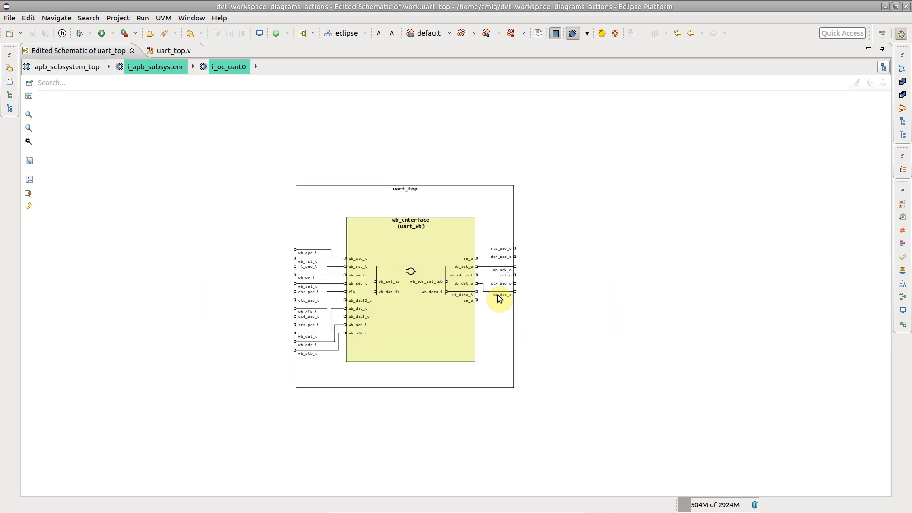
right_click(475, 295)
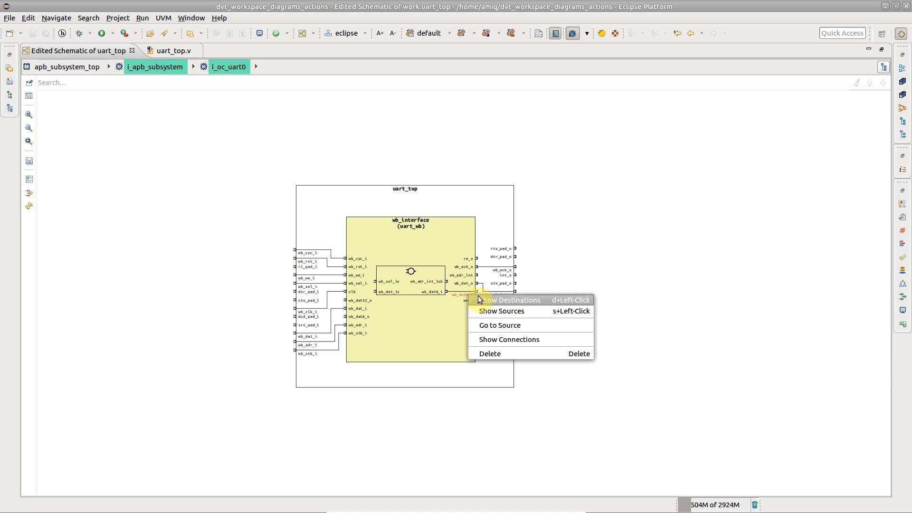
click(502, 300)
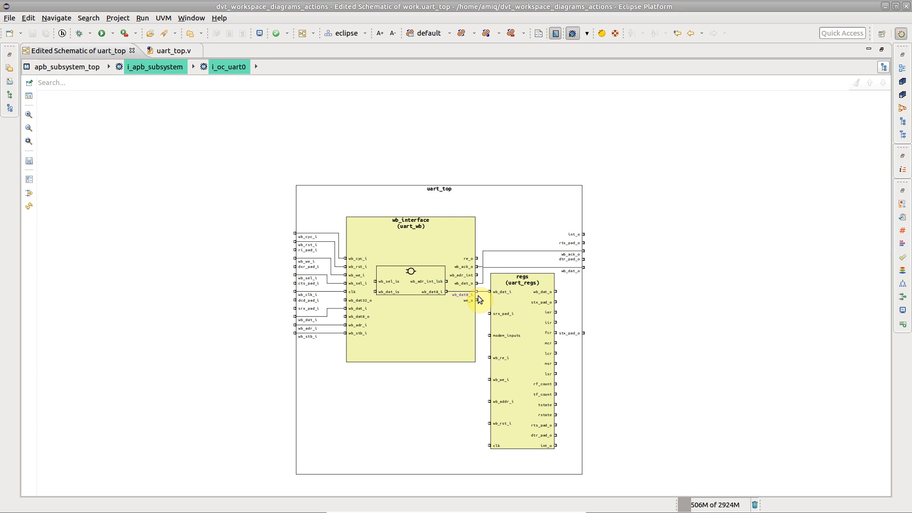
mouse_move(549, 379)
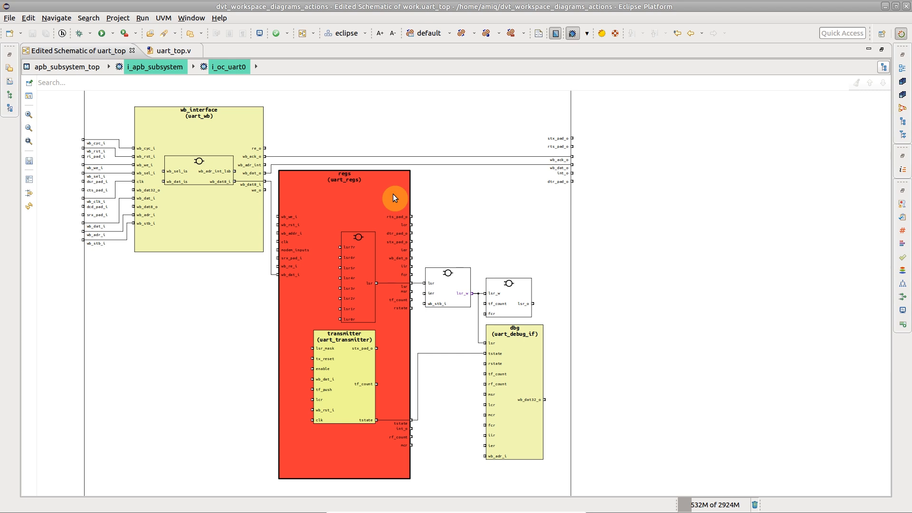
- Select regs and dbg together and show the connections between them, expanding regs
click(517, 360)
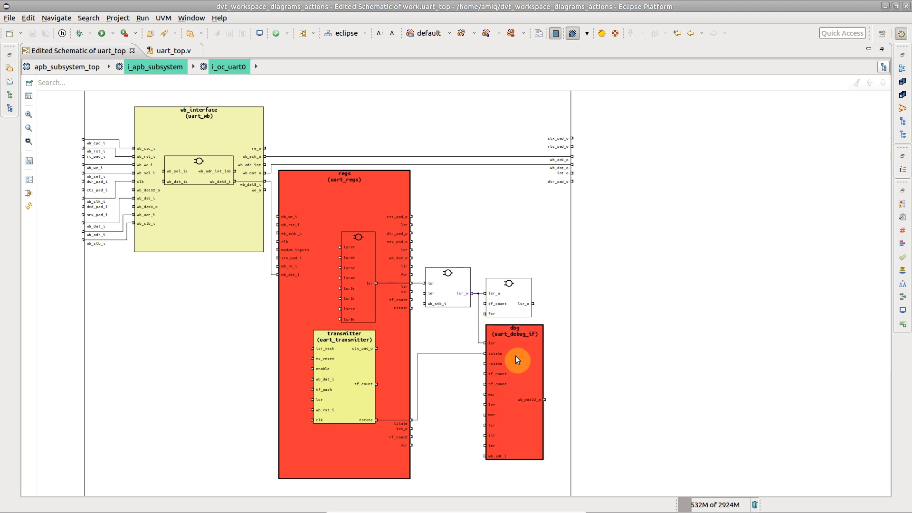
right_click(518, 360)
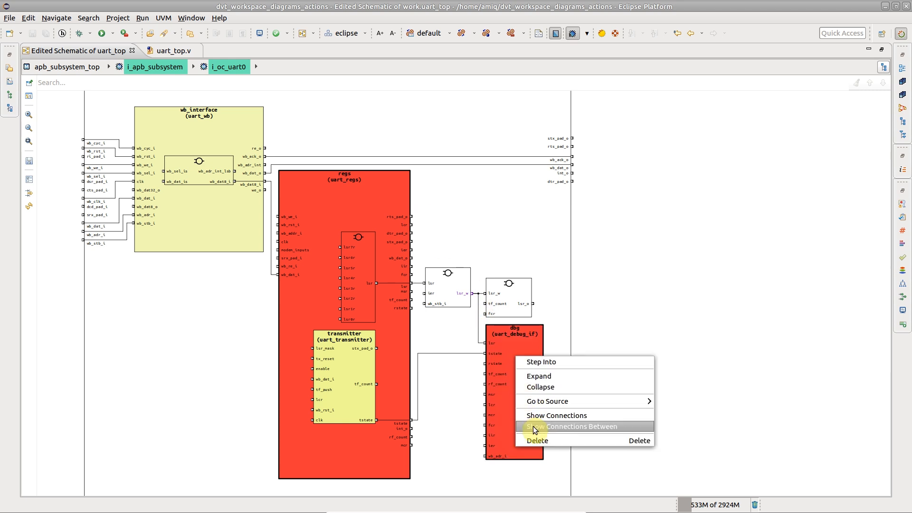